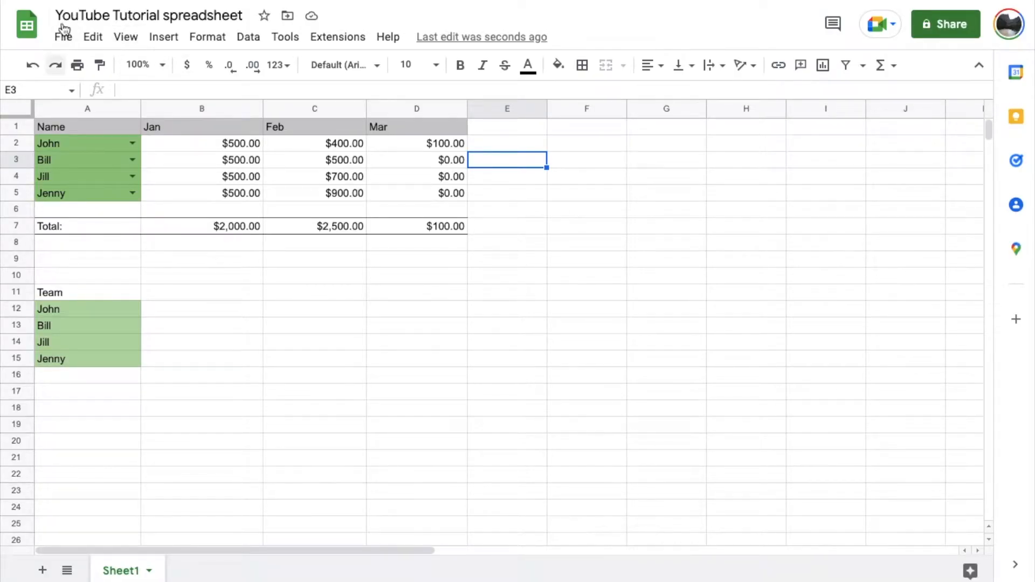
mouse_move(598, 315)
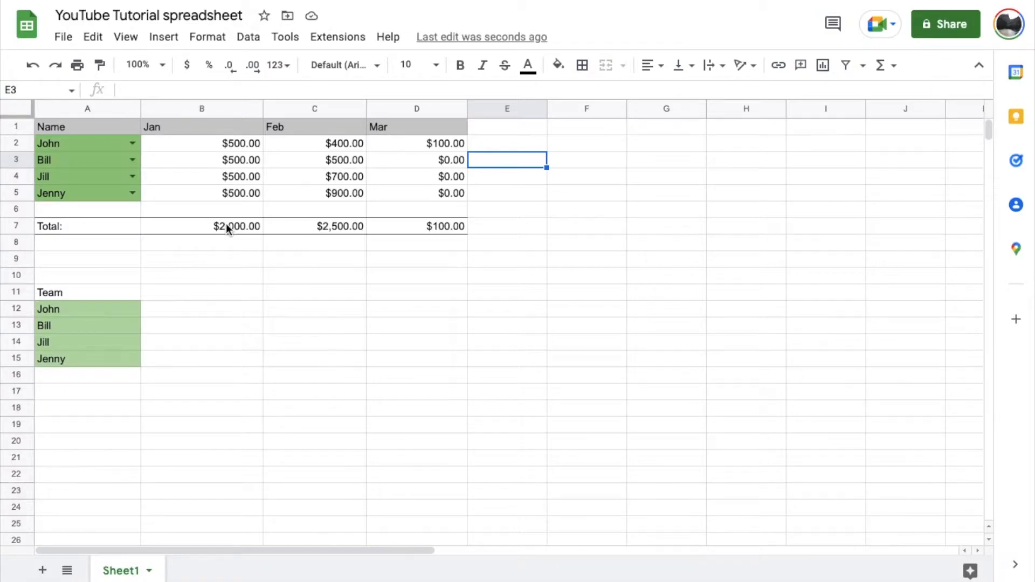
Start a new formula in cell E3 with an equals sign
click(314, 225)
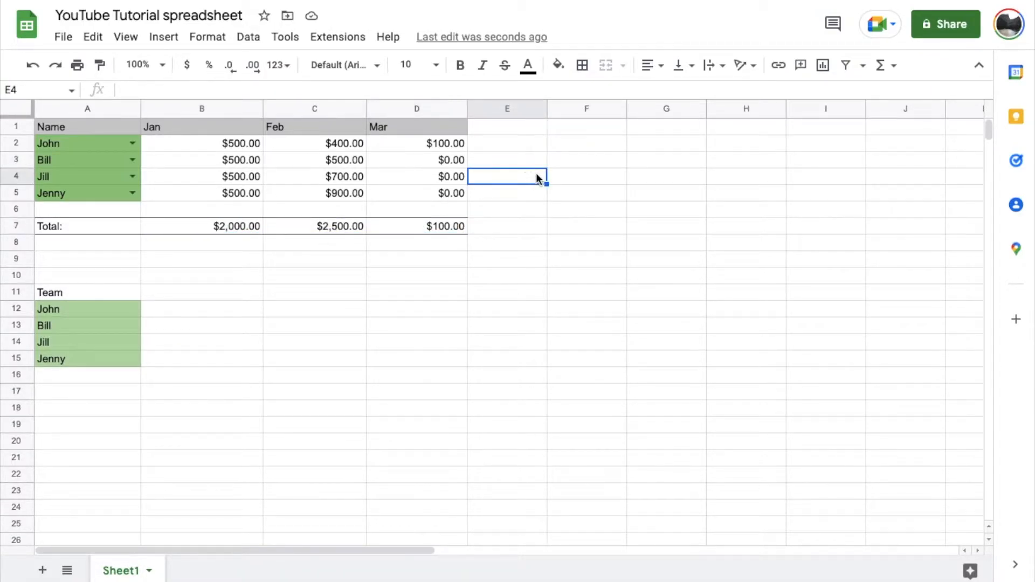
mouse_move(236, 176)
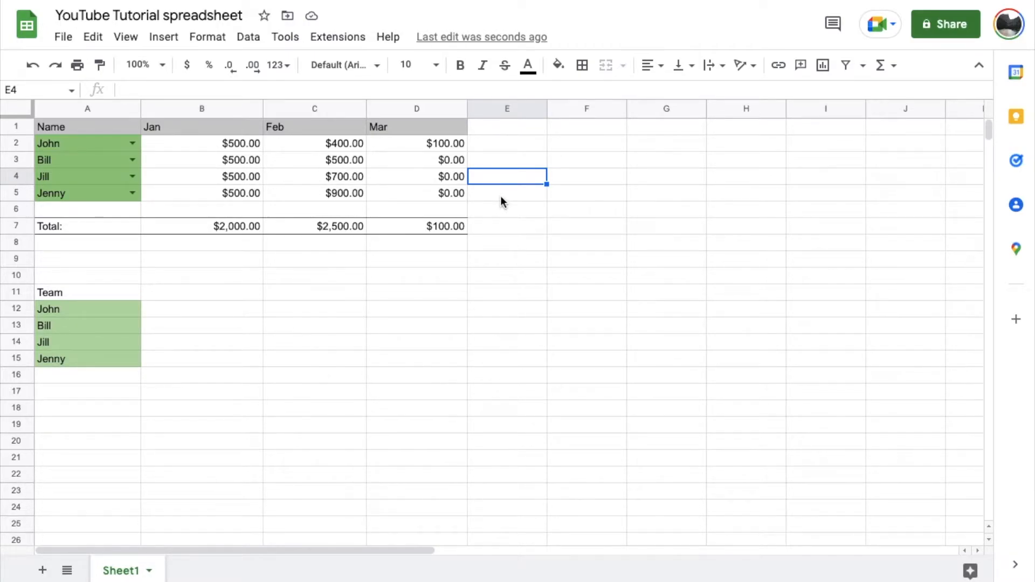
mouse_move(581, 170)
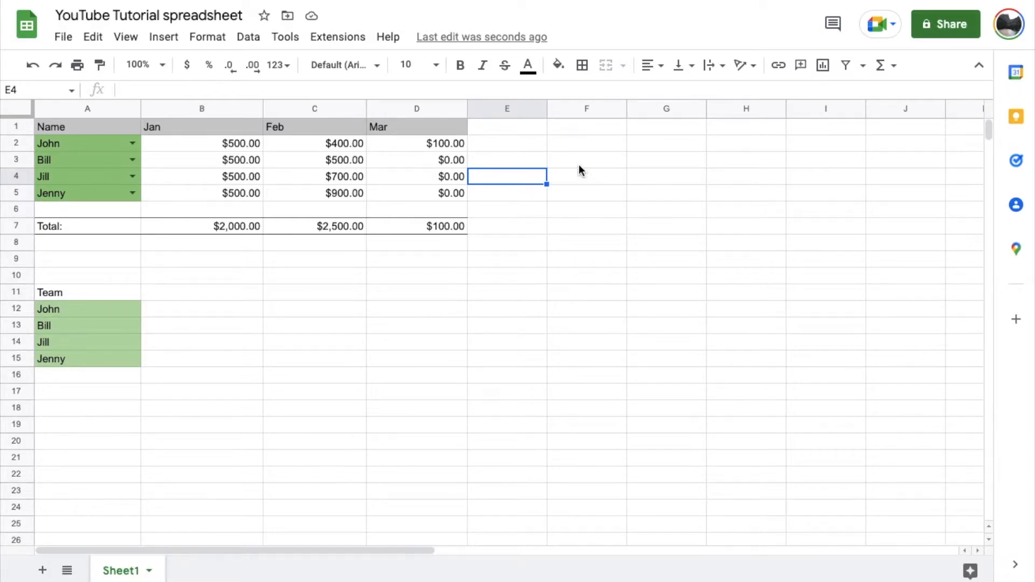
click(507, 160)
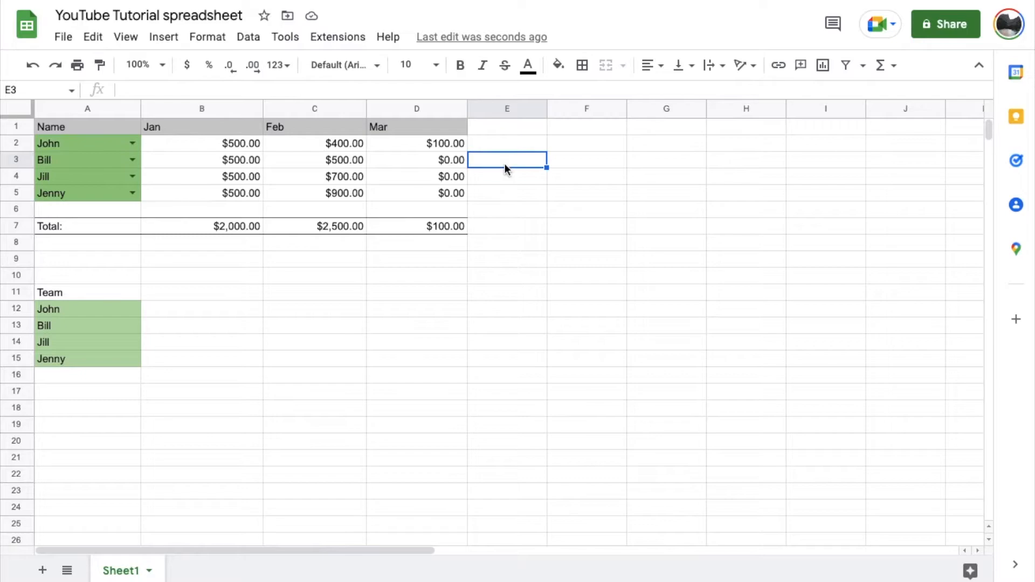
text(=)
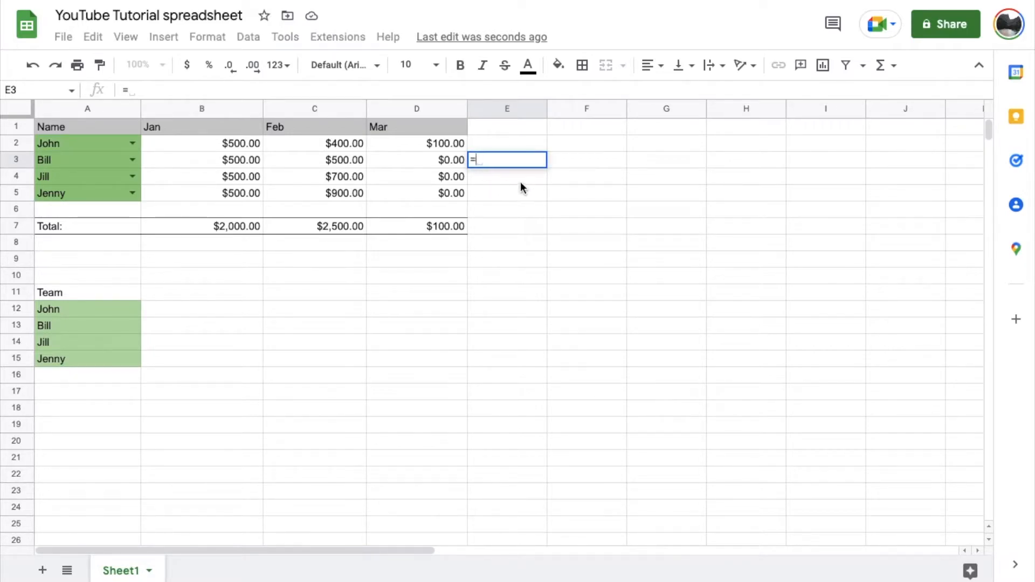
mouse_move(520, 181)
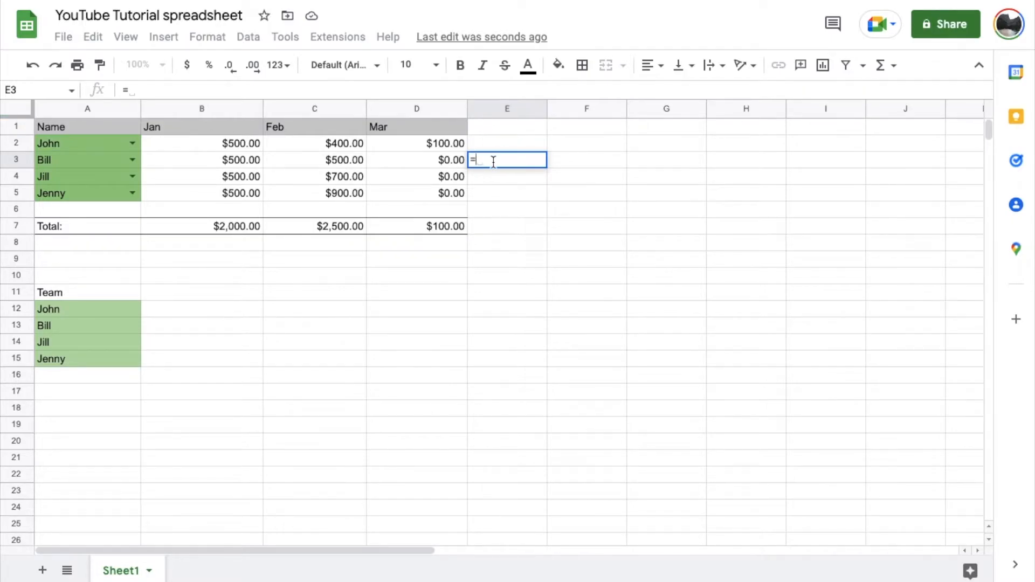
mouse_move(245, 180)
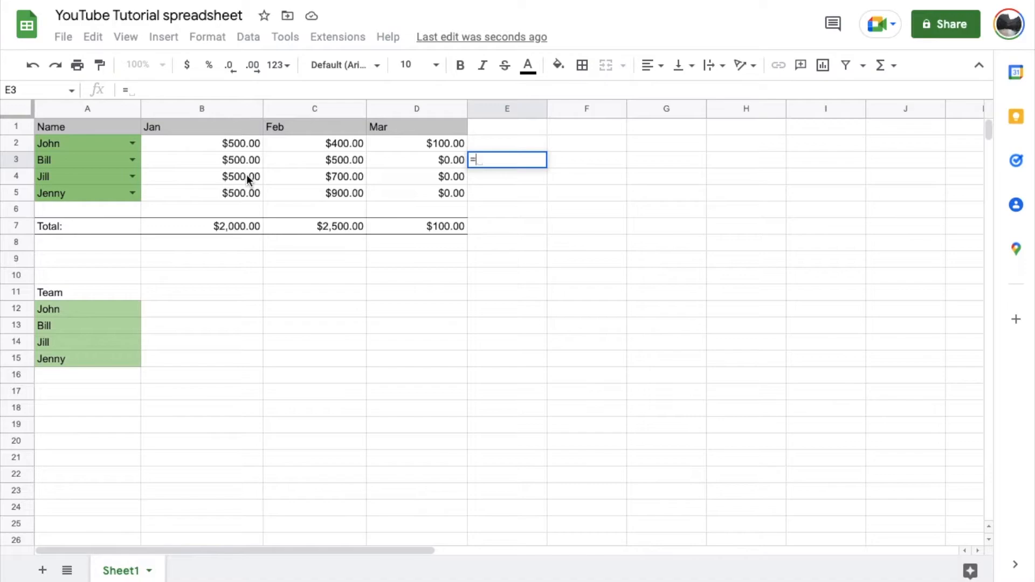
mouse_move(257, 155)
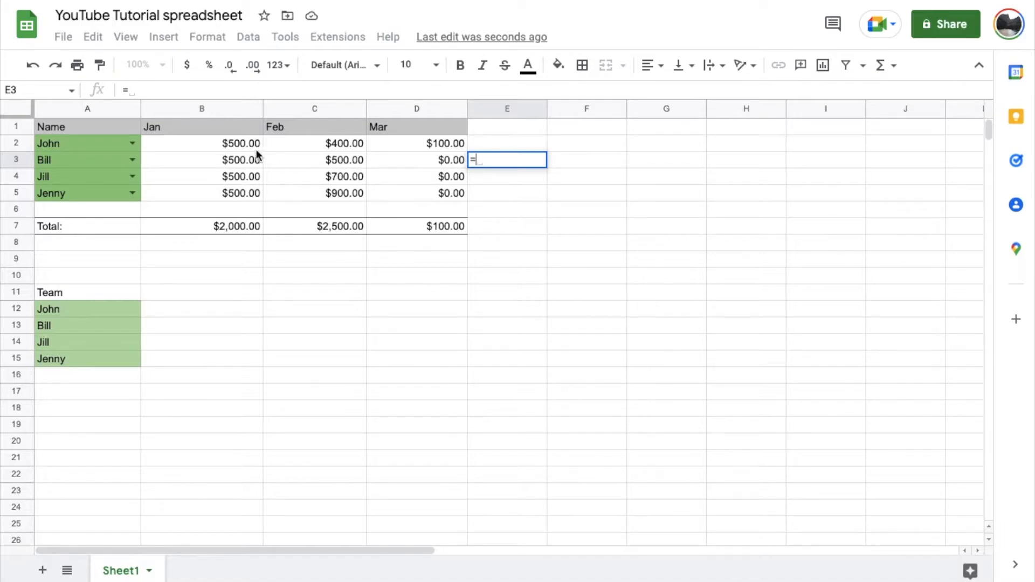
Reference John's January amount B2 followed by a division sign
click(202, 143)
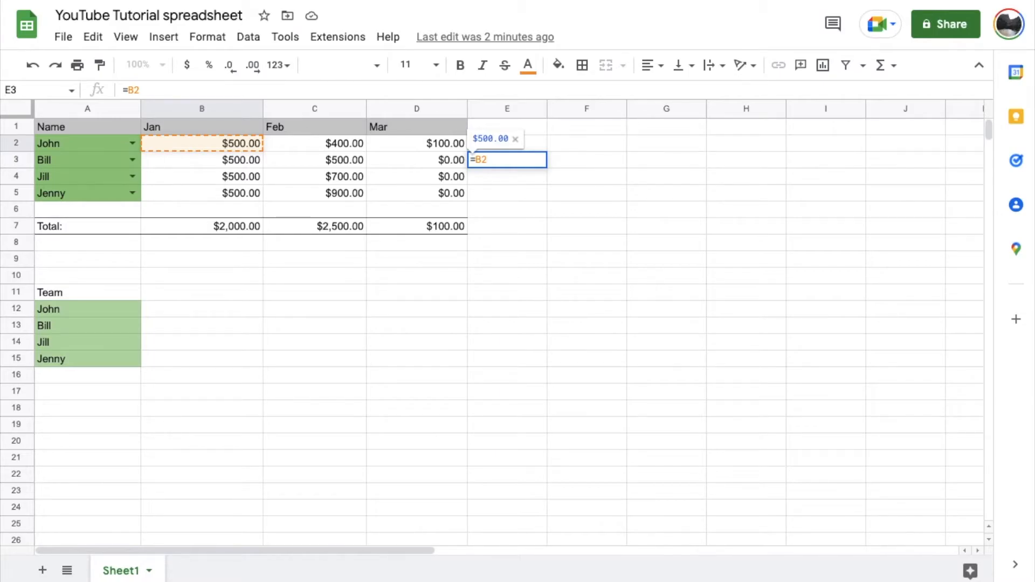
text(/)
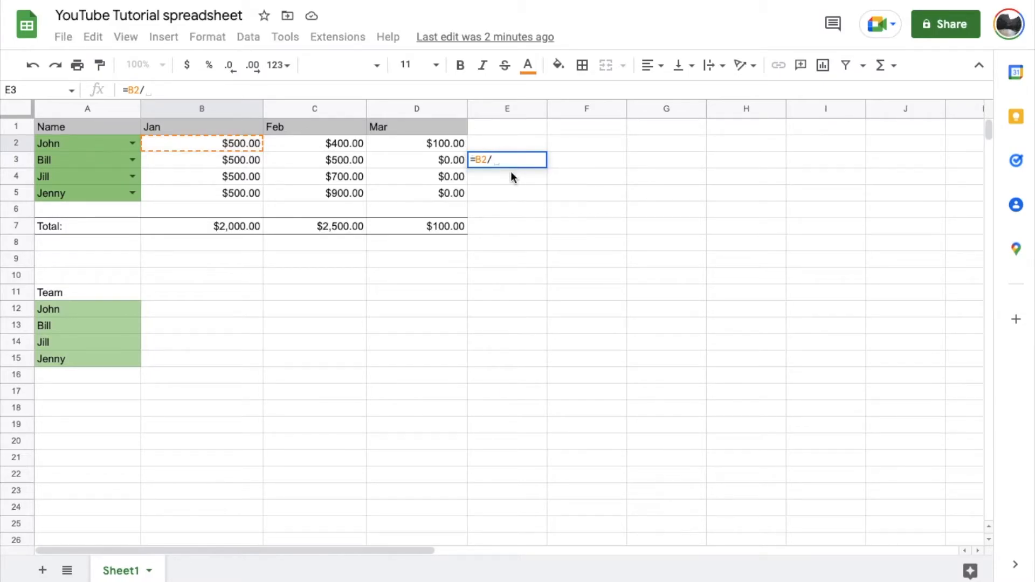
mouse_move(499, 156)
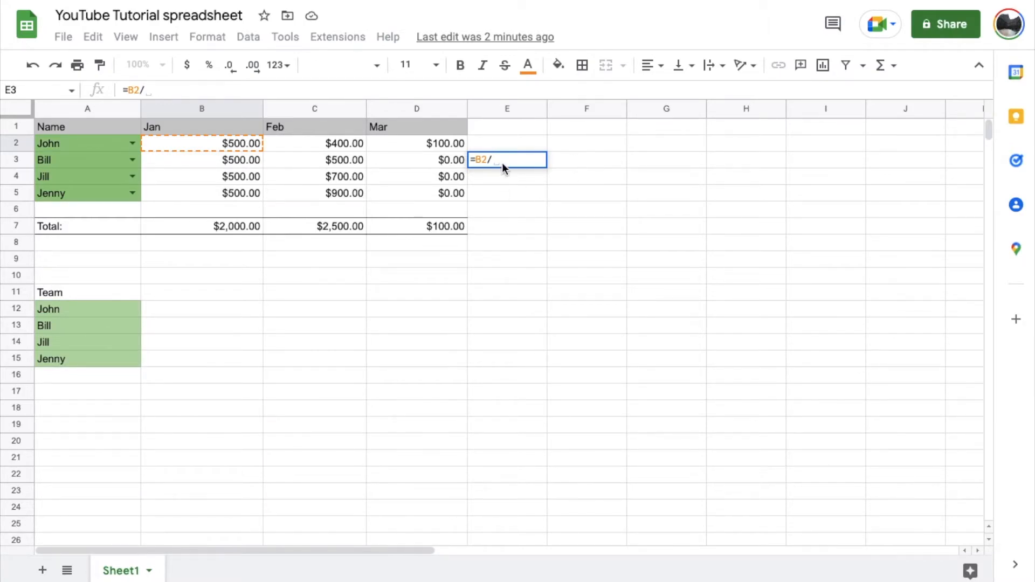
mouse_move(495, 171)
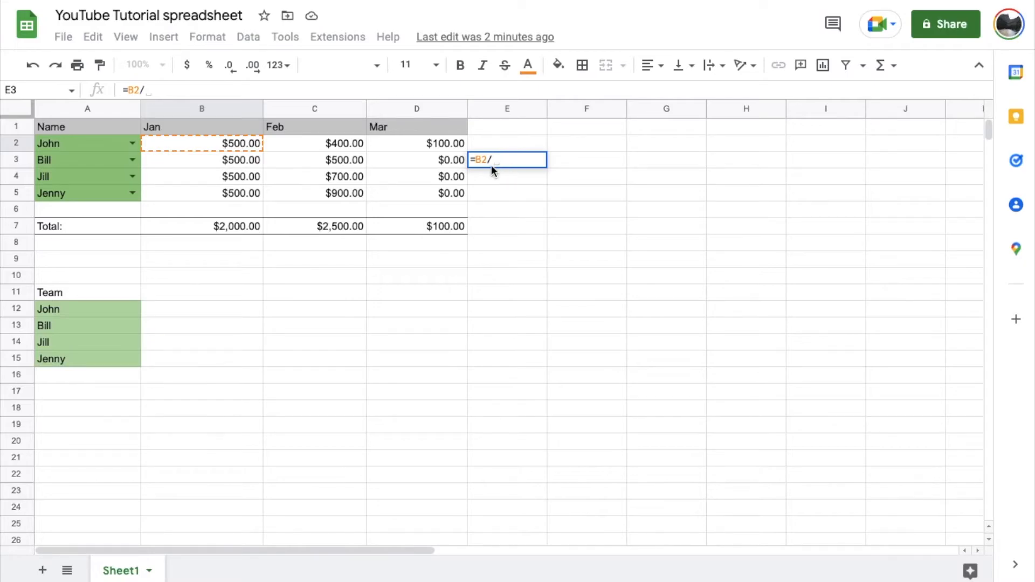
mouse_move(367, 199)
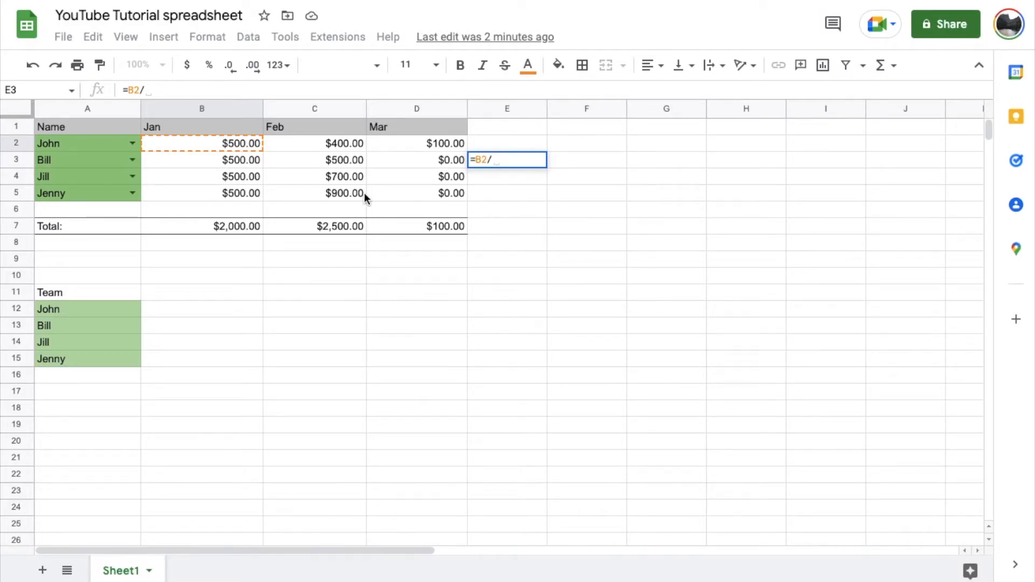
mouse_move(429, 180)
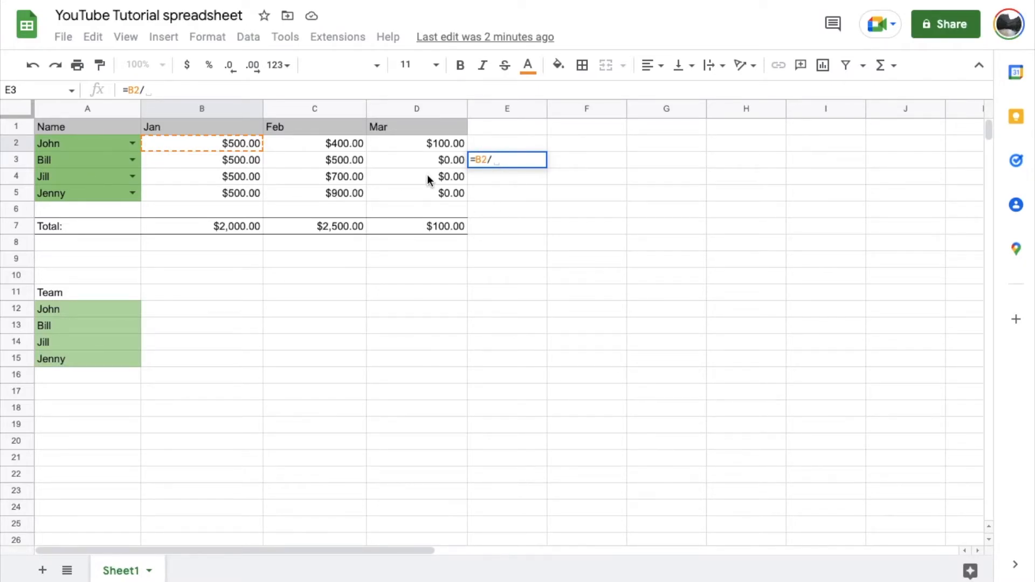
mouse_move(399, 108)
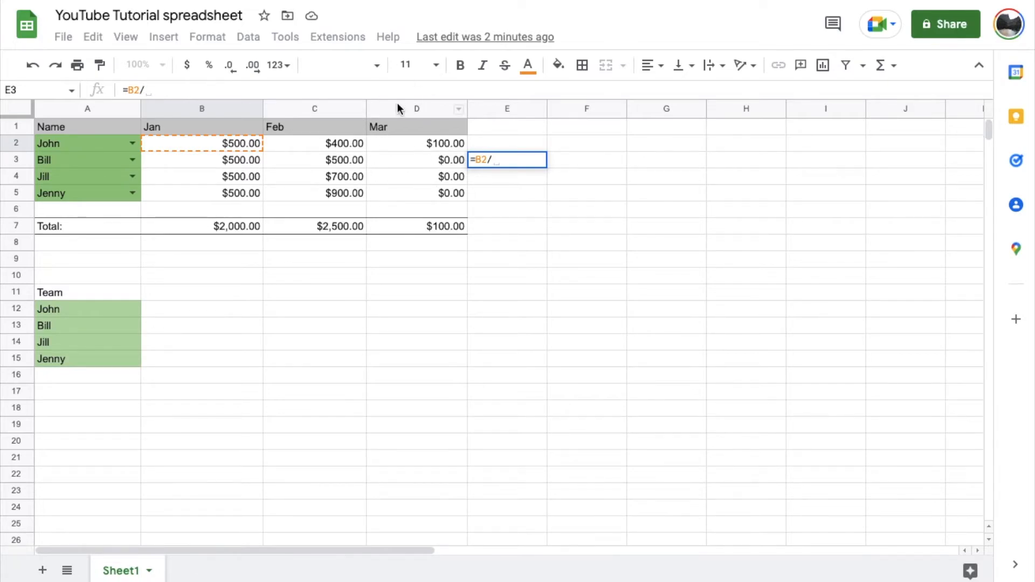
mouse_move(399, 150)
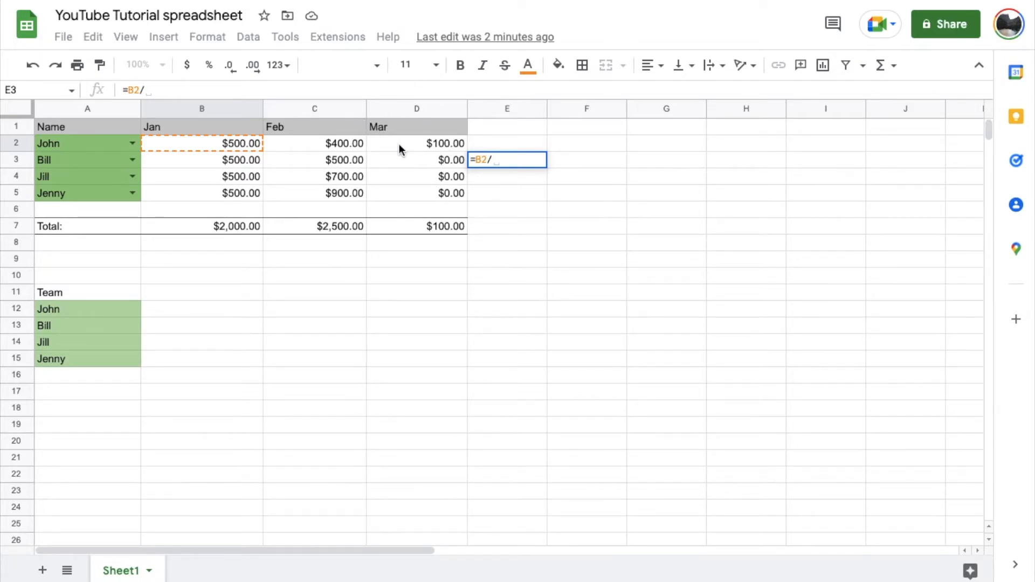
Add D2 as the divisor so the formula reads =B2/D2, giving 5
click(416, 143)
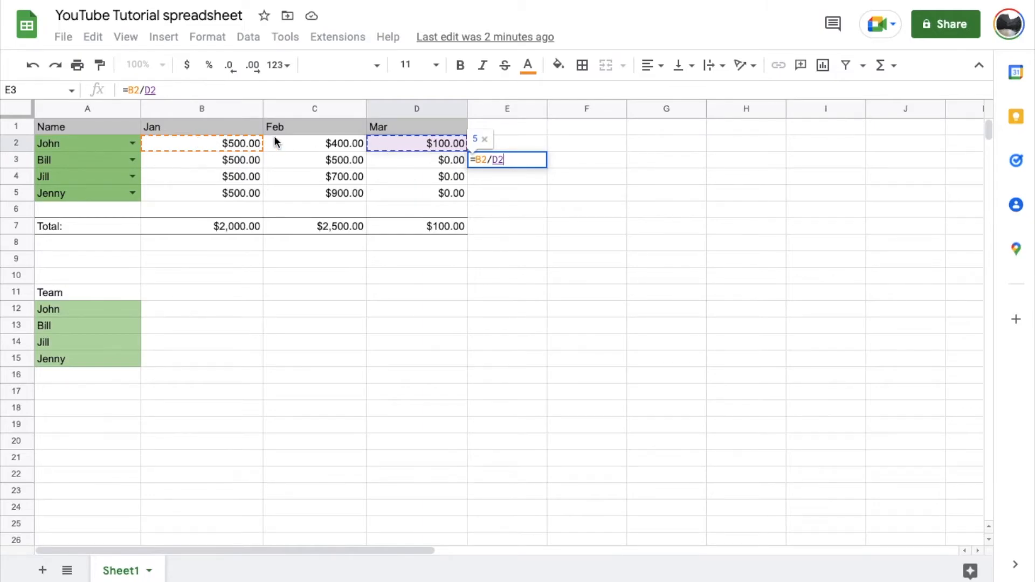
mouse_move(406, 150)
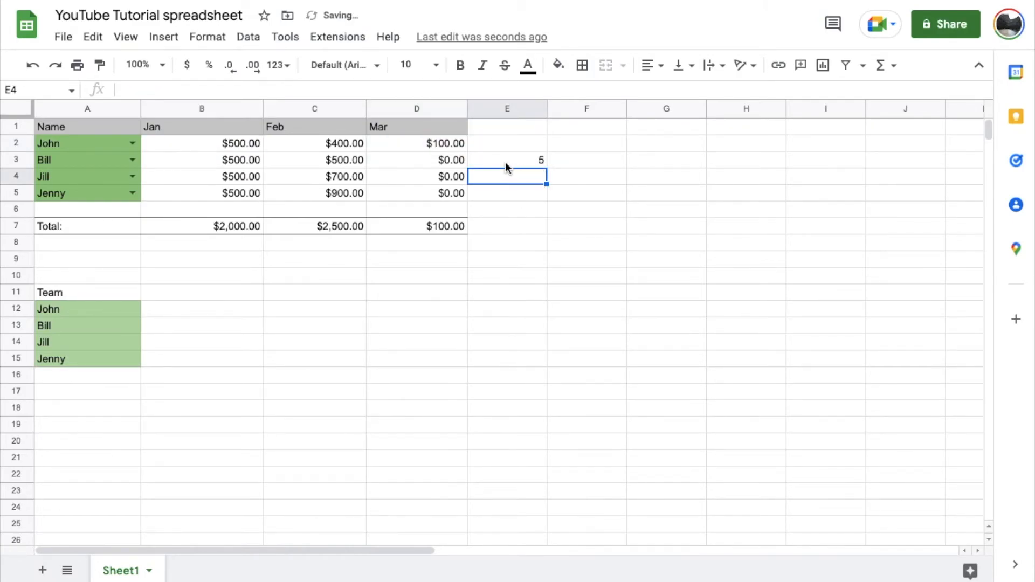
click(507, 159)
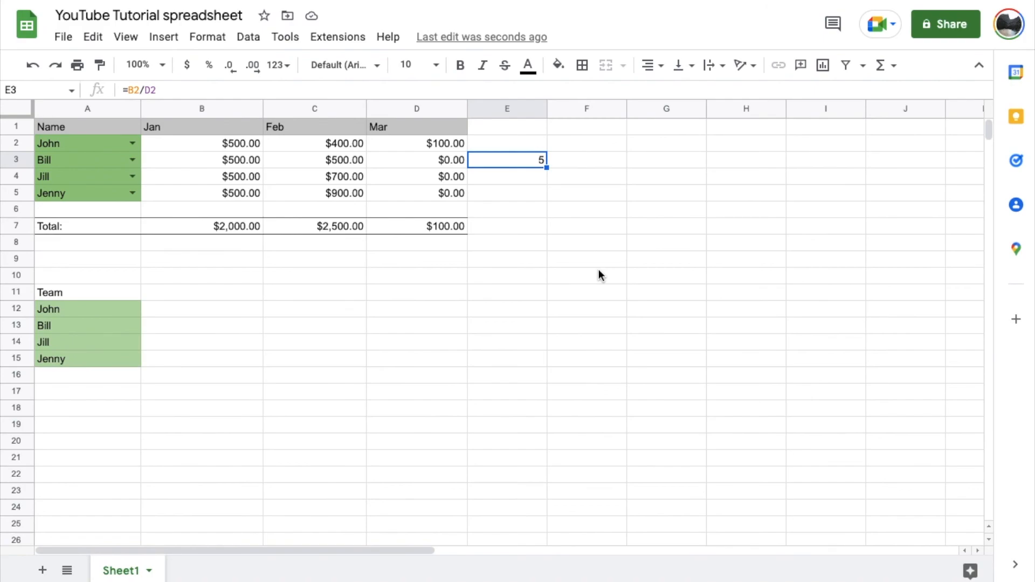
mouse_move(649, 253)
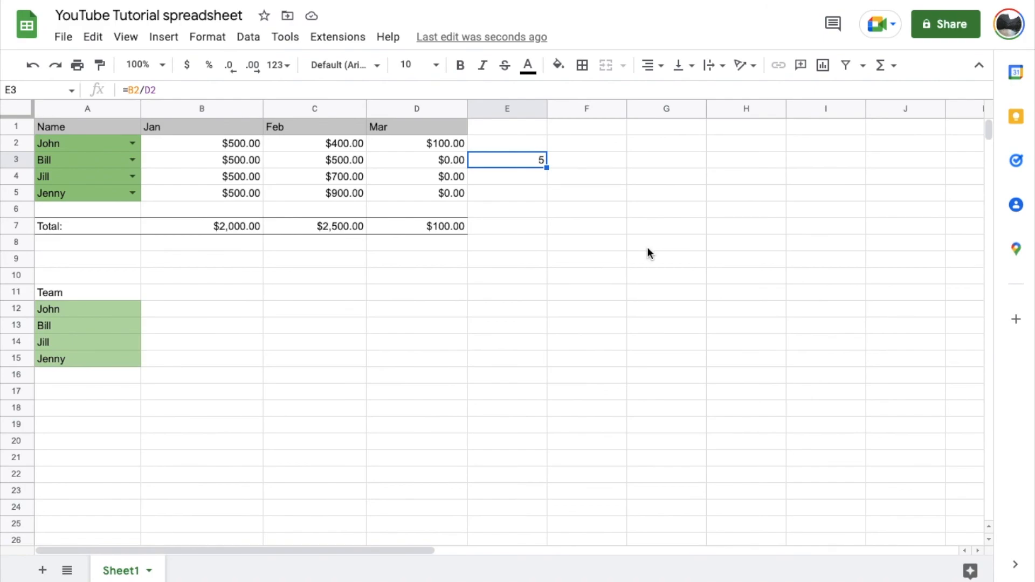